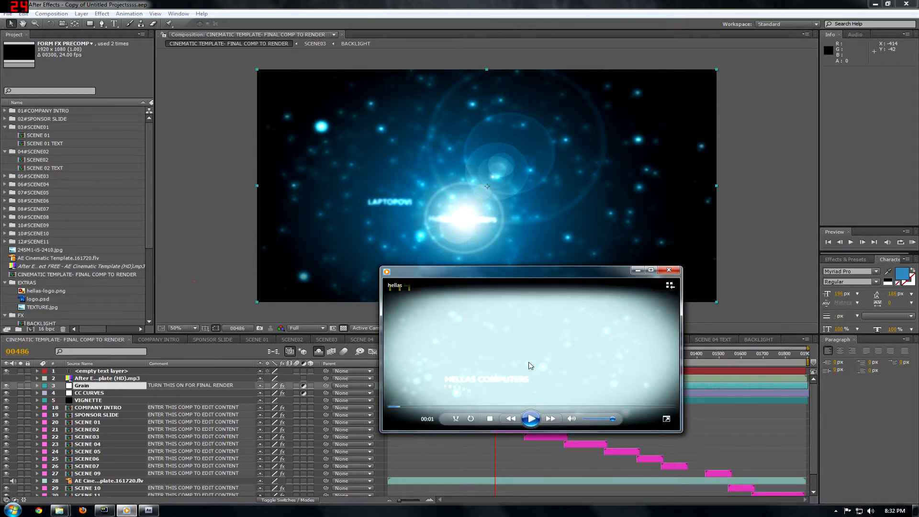
mouse_move(531, 399)
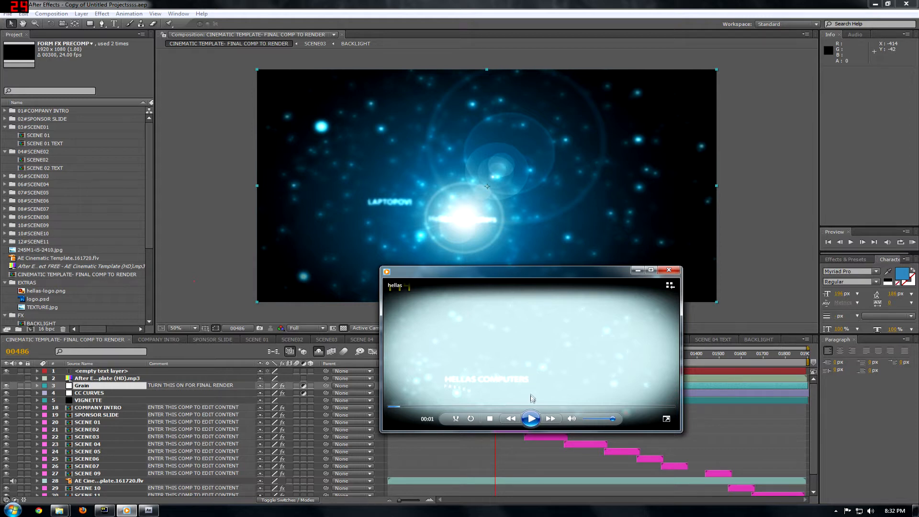
Play the rendered Hellas Computers intro video in Windows Media Player
left_click(530, 419)
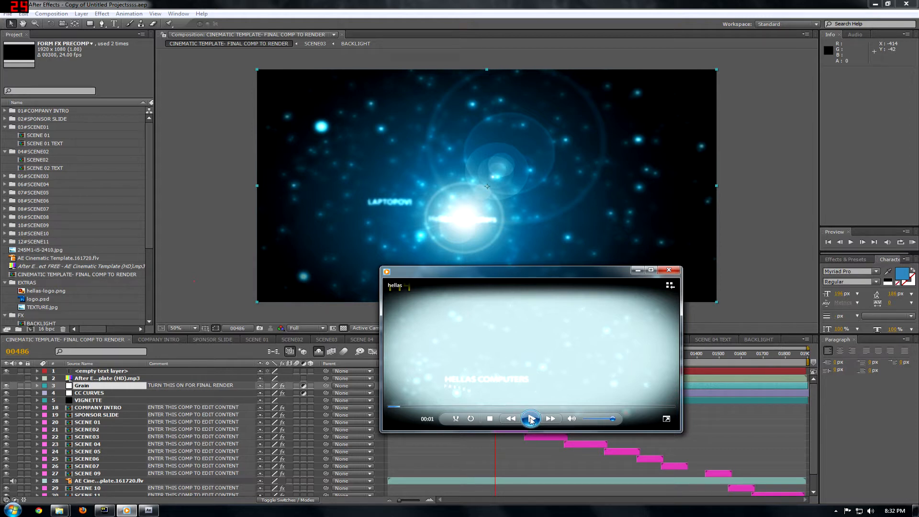
left_click(531, 419)
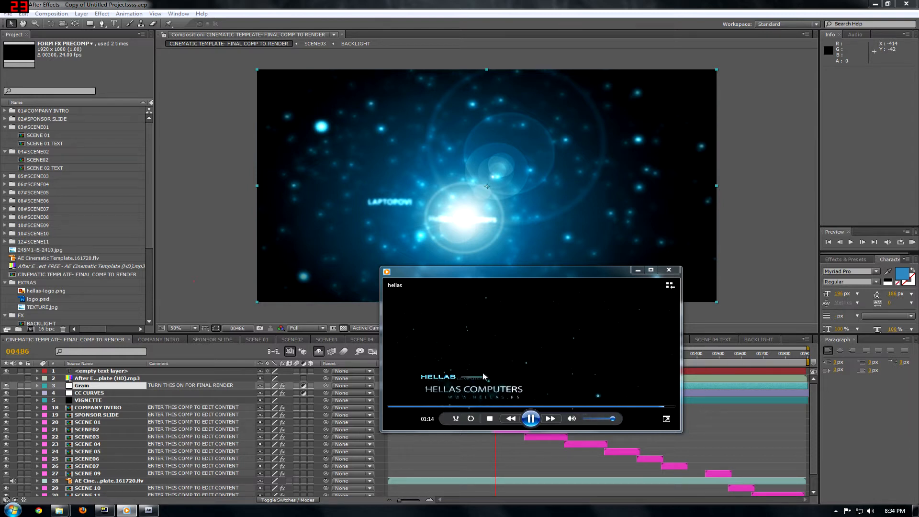
mouse_move(668, 270)
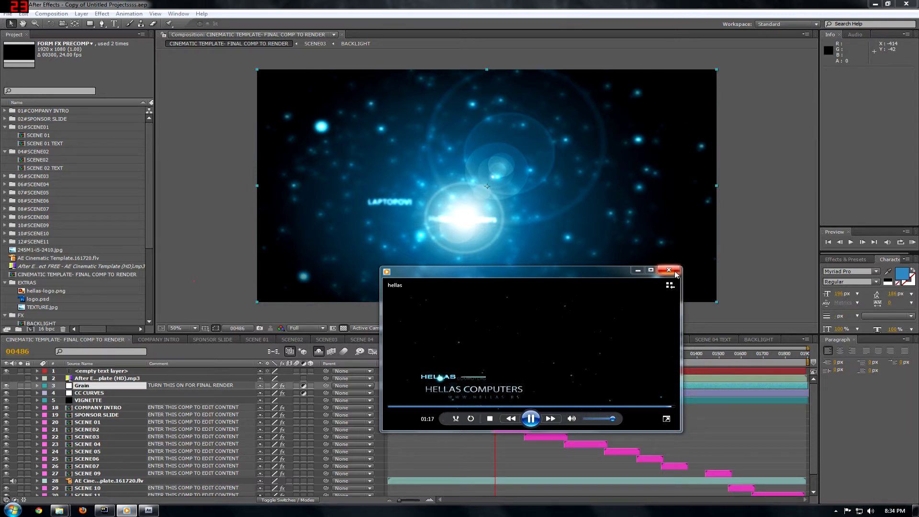
Close the player and bring up the SCENE 01 TEXT precomp with its LAPTOPOVI and Hellas Computers titles
left_click(672, 270)
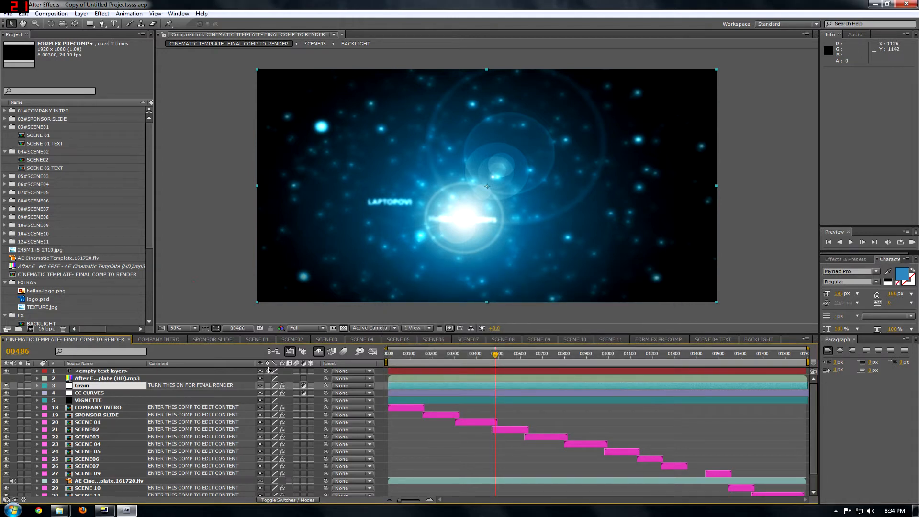
left_click(257, 339)
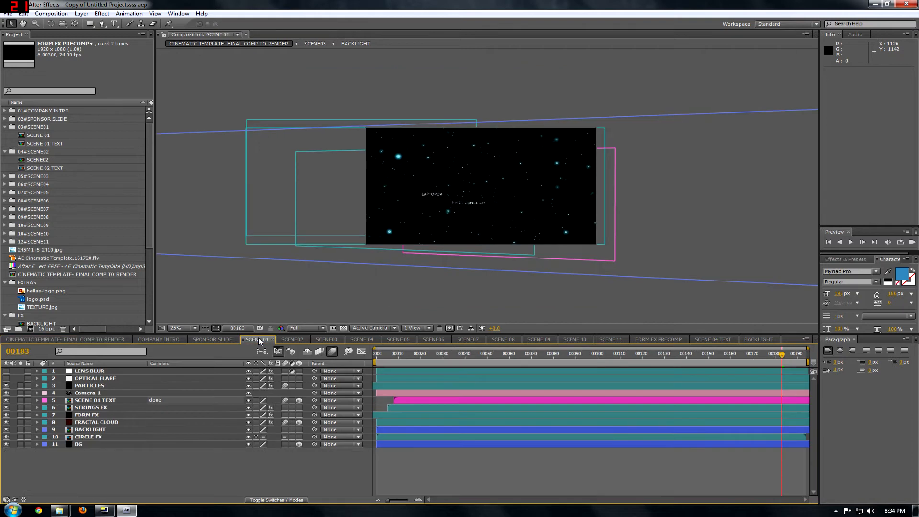
left_click(96, 400)
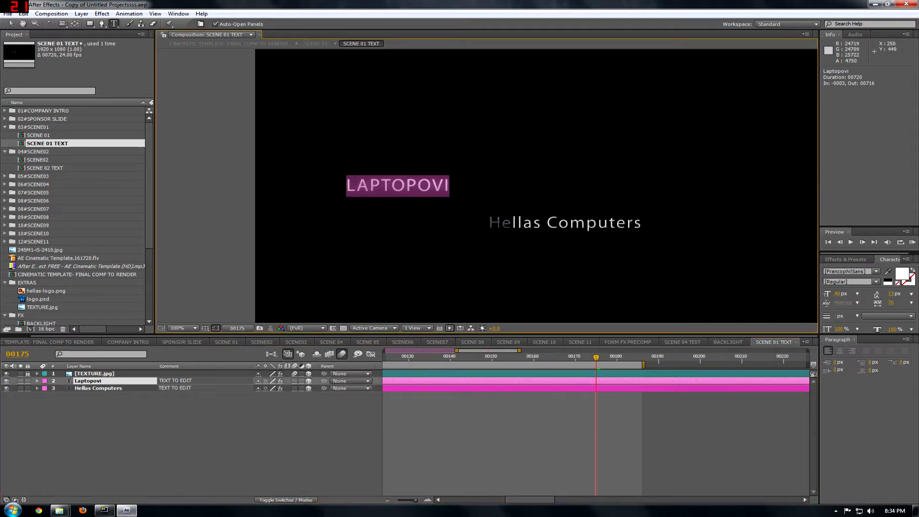
Retype the scene 01 titles so LAPTOPOVI reads AFTER and Hellas Computers reads effects
left_click(373, 185)
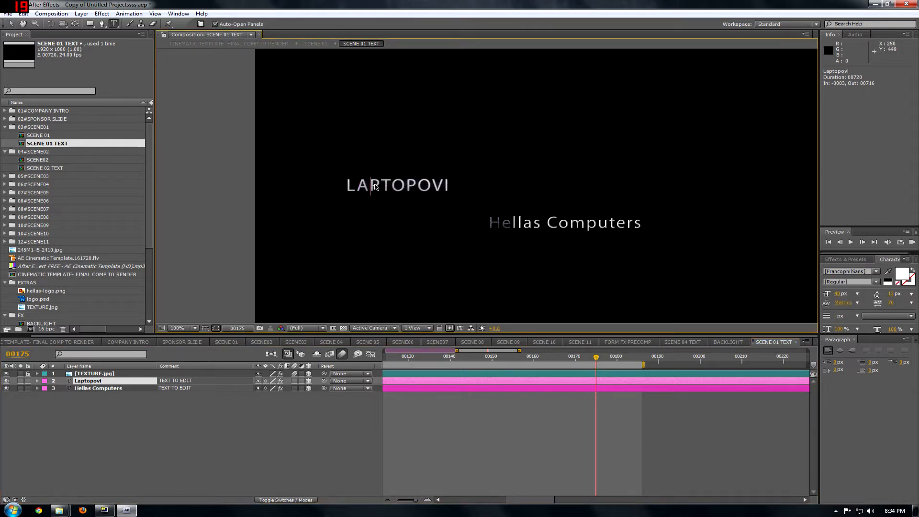
type("AFTER")
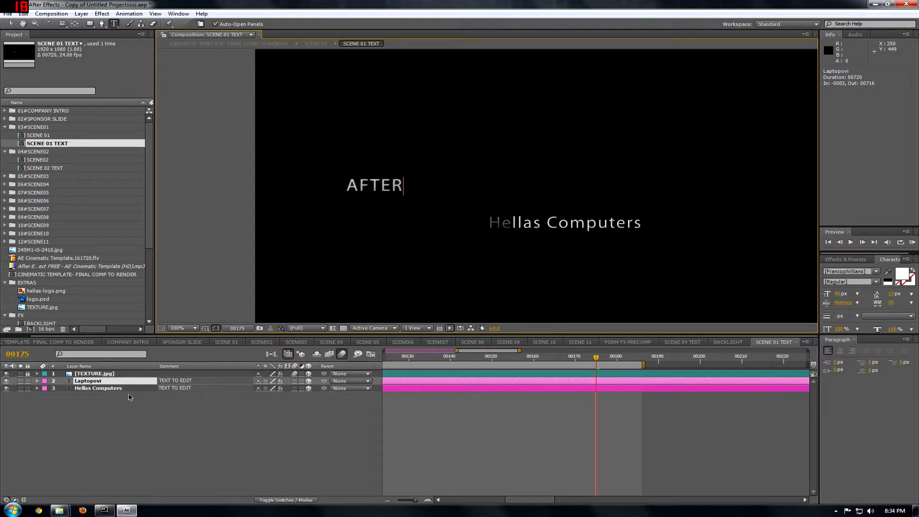
left_click(97, 388)
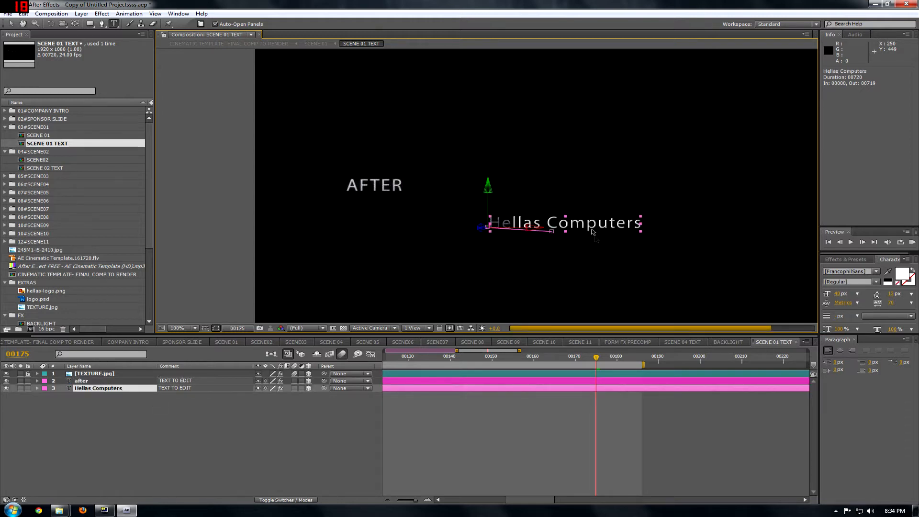
double_click(565, 223)
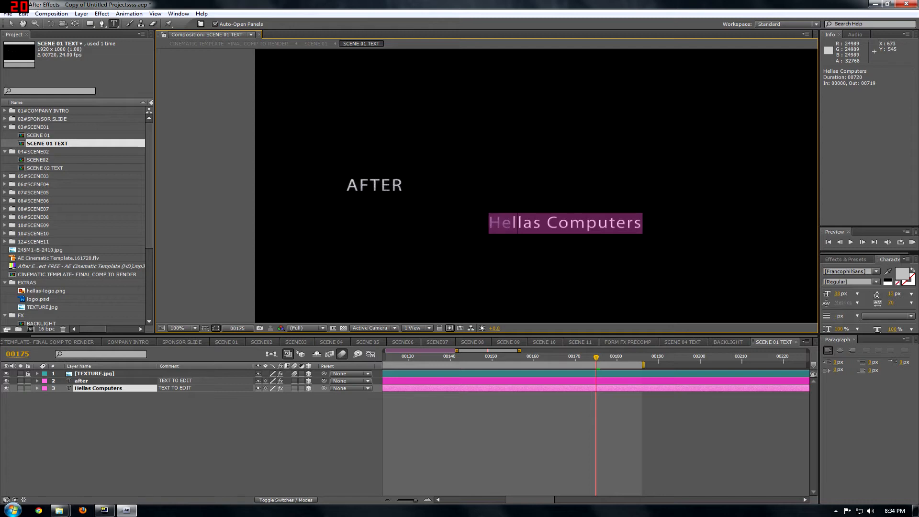
left_click(577, 228)
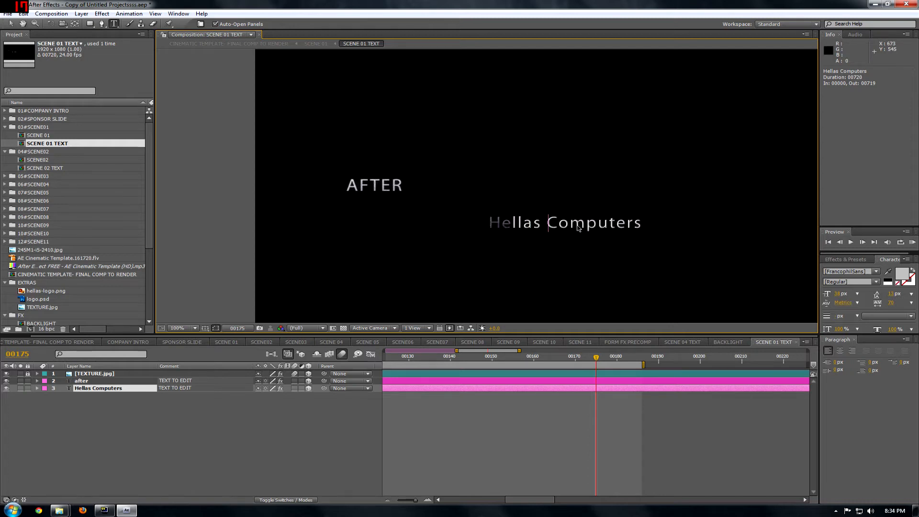
type("effects")
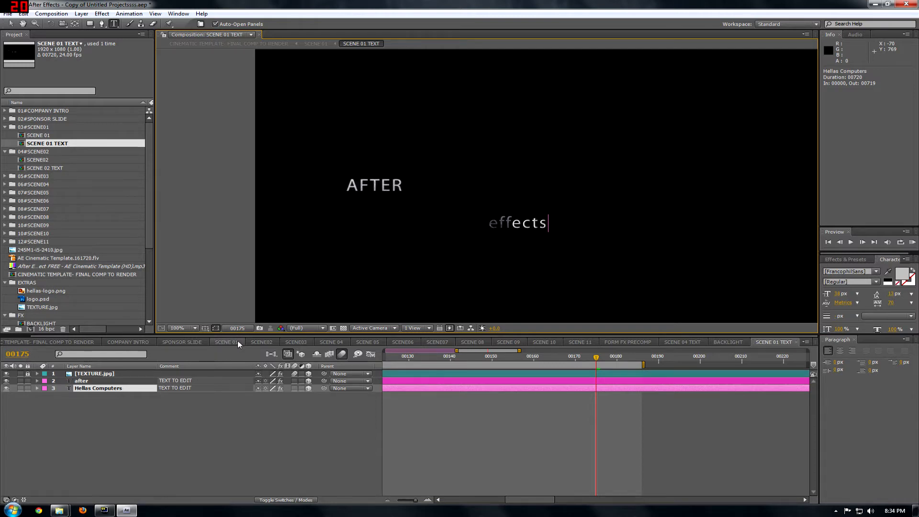
mouse_move(586, 346)
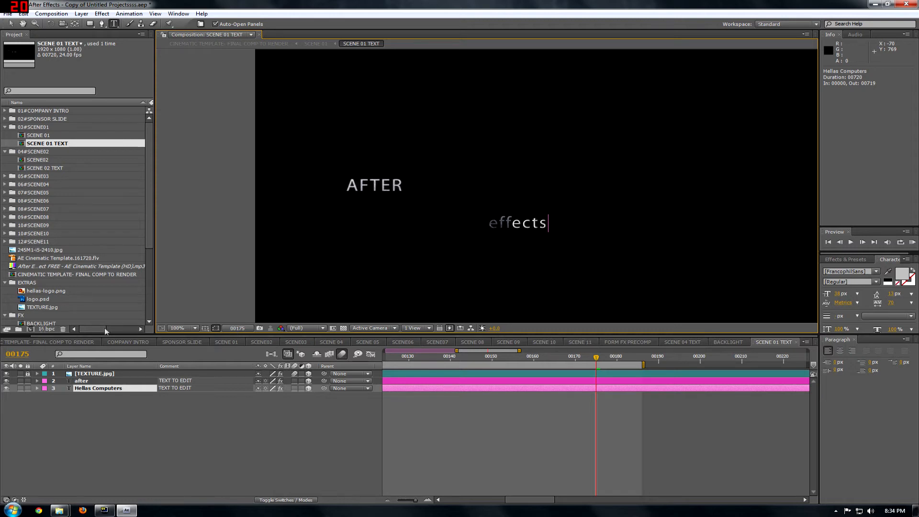
mouse_move(127, 341)
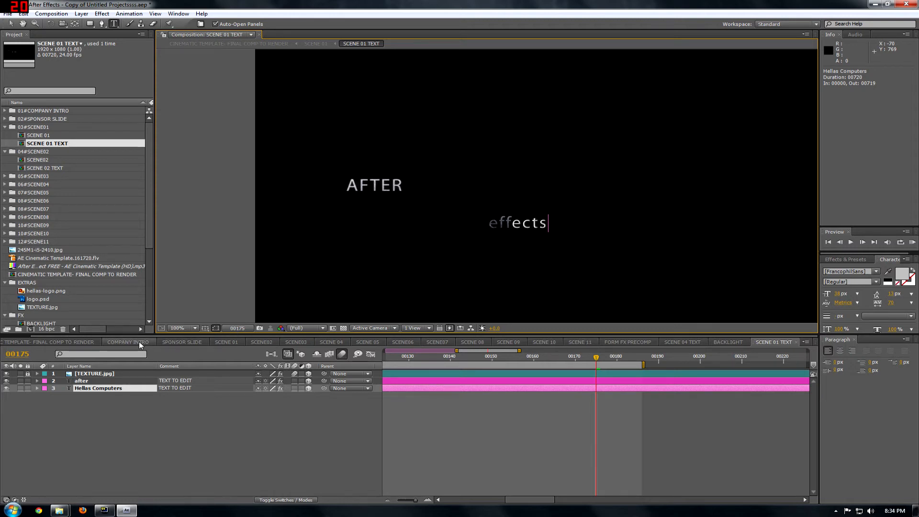
Enter the COMPANY INTRO composition and its COMPANY NAME TEXT precomp showing HELLAS COMPUTERS above PRESENTS
left_click(127, 342)
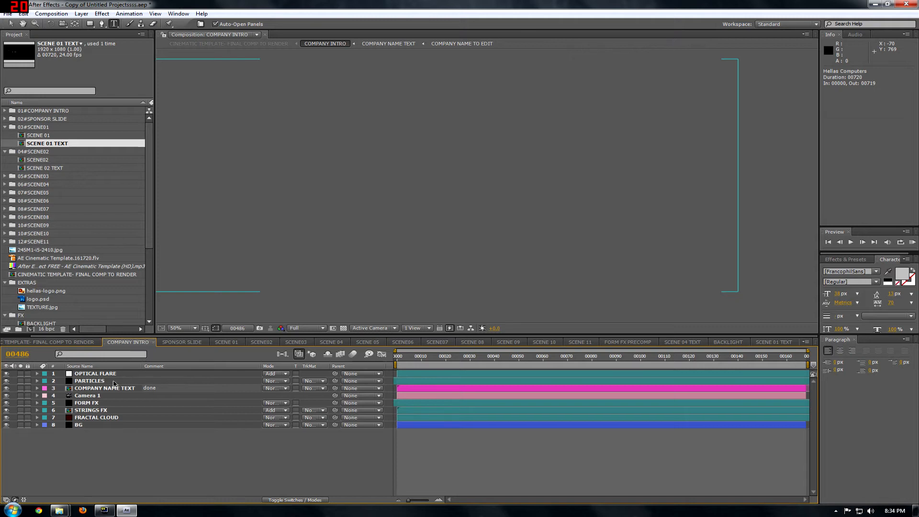
left_click(504, 356)
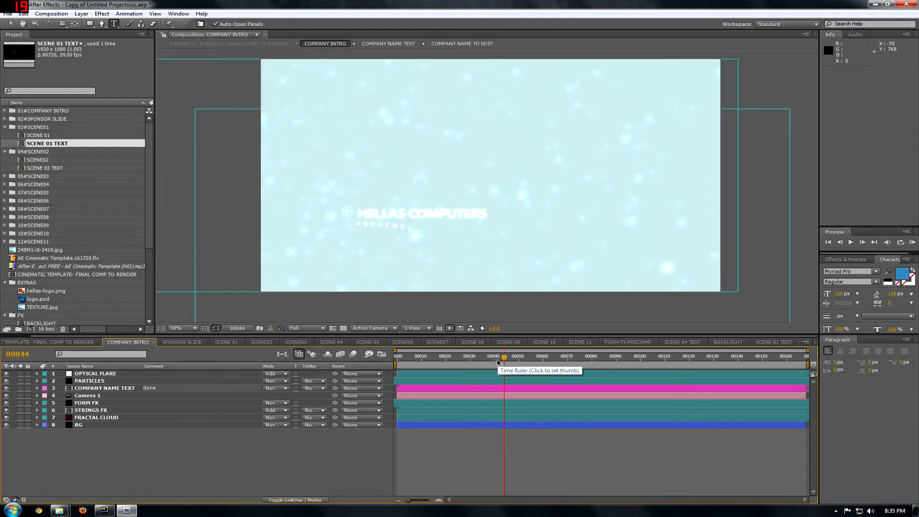
mouse_move(327, 353)
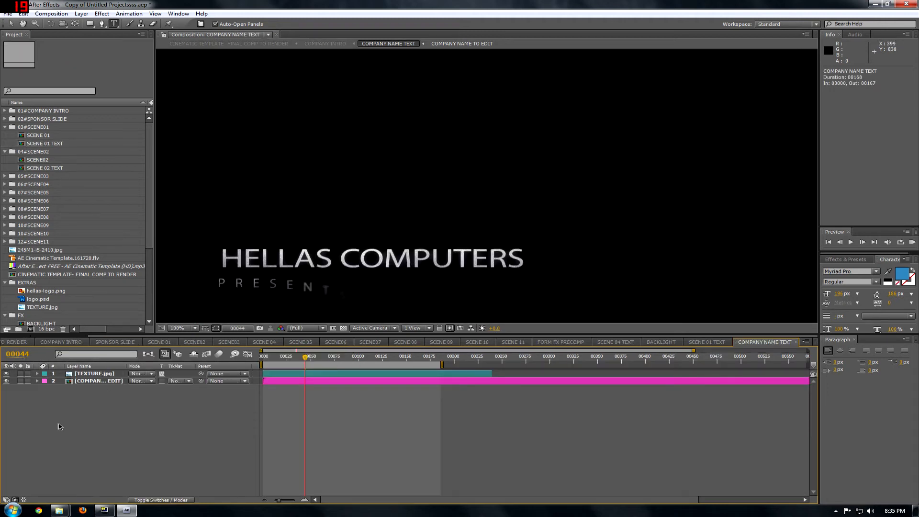
Replace the HELLAS COMPUTERS company name with TSELEKIDIS and commit the edit
left_click(461, 43)
type("ALEX")
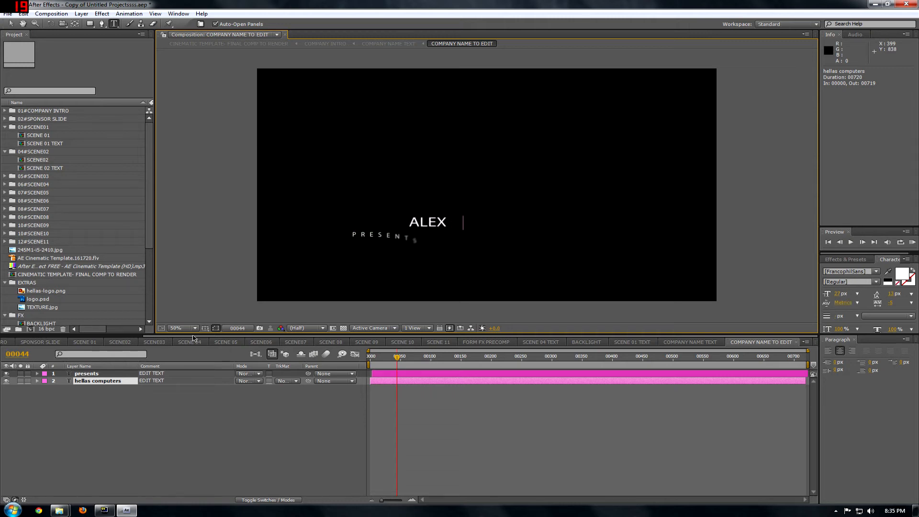
type("TSELEKIDIS")
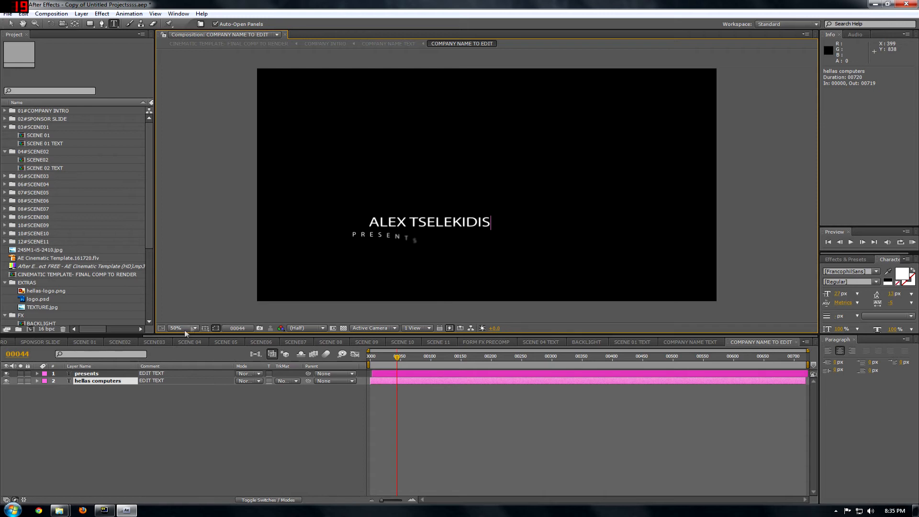
left_click(94, 380)
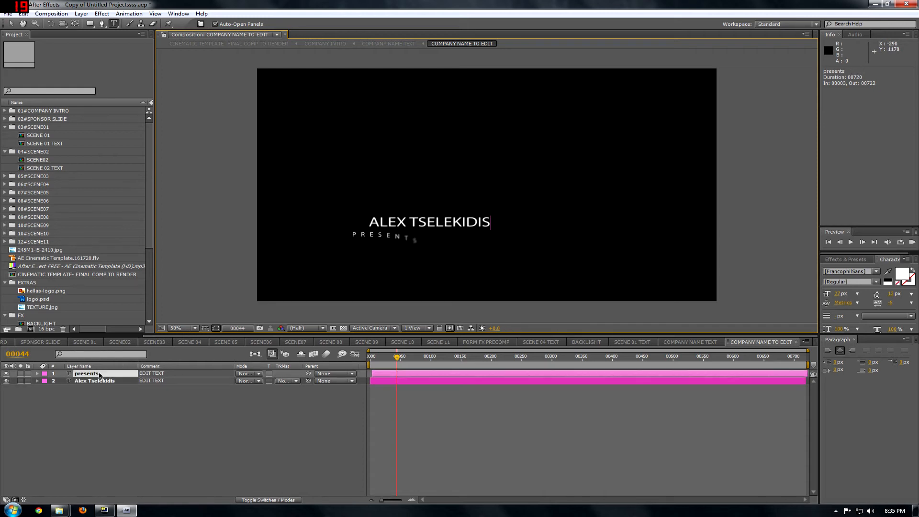
left_click(86, 373)
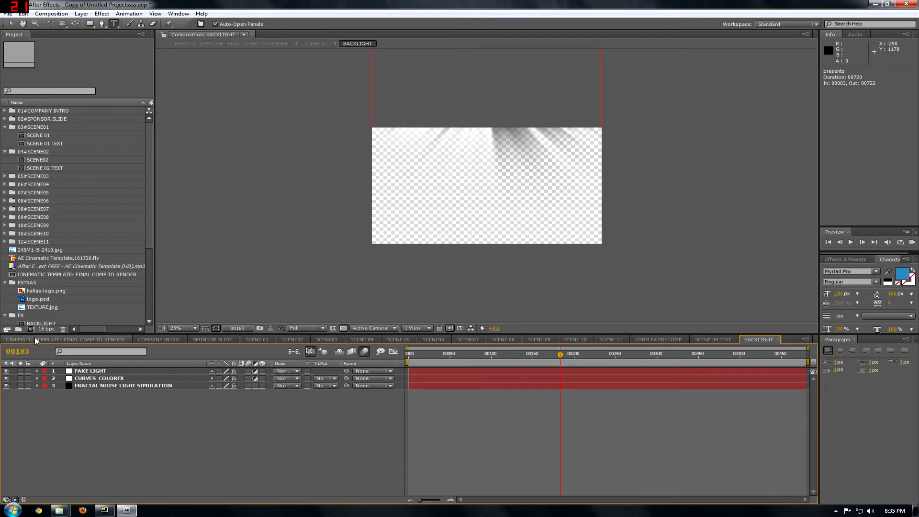
Return to the CINEMATIC TEMPLATE final render comp showing TSELEKIDIS and bring up File > Export
left_click(66, 339)
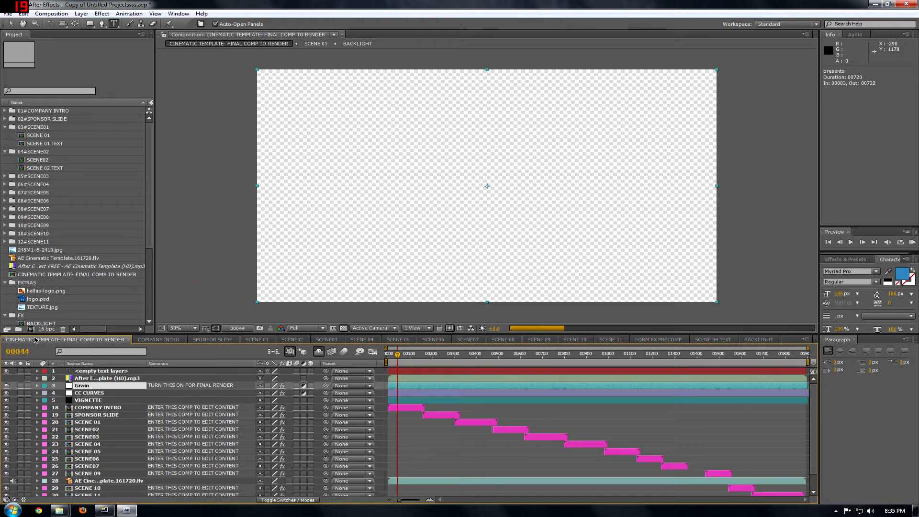
mouse_move(146, 350)
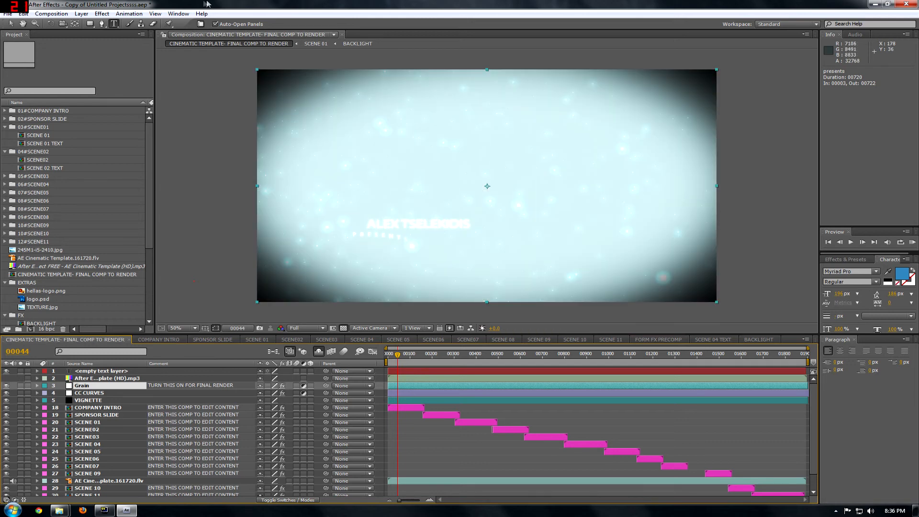
left_click(8, 13)
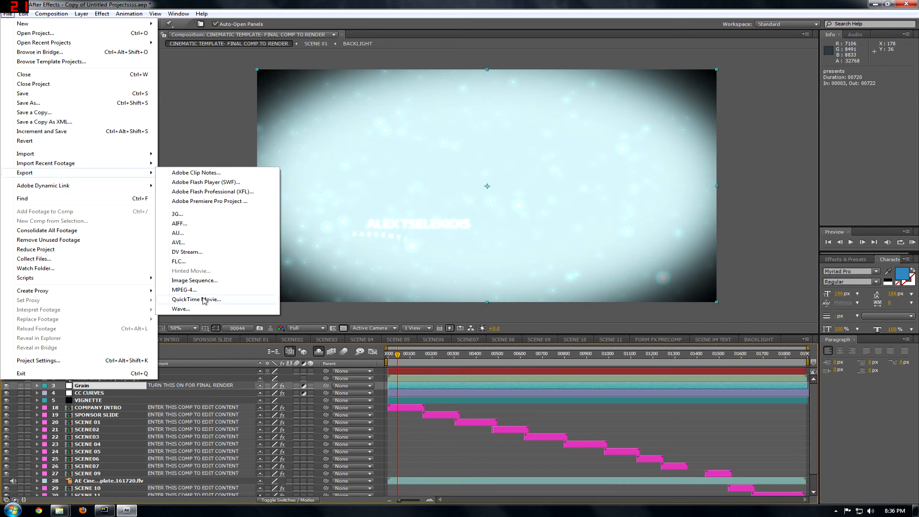
Choose QuickTime Movie export with H.264 compression and faster single-pass encoding
left_click(196, 300)
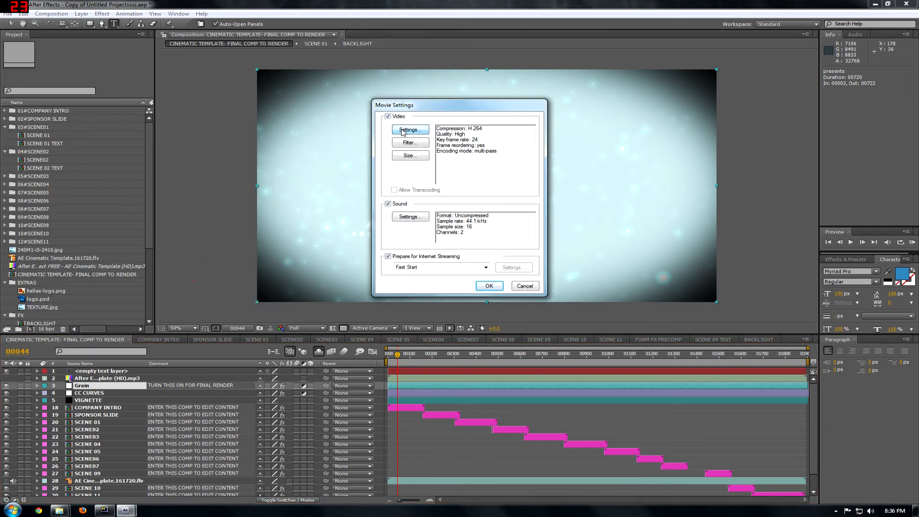
left_click(410, 129)
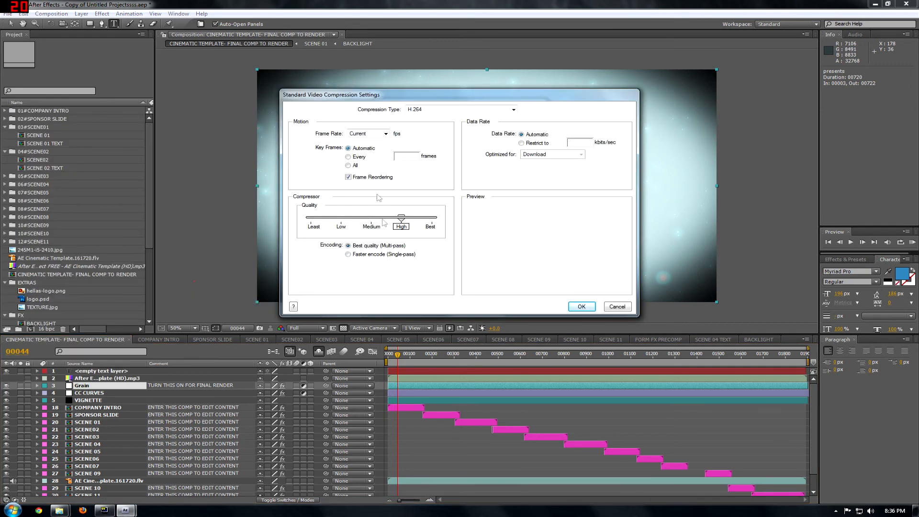
left_click(348, 254)
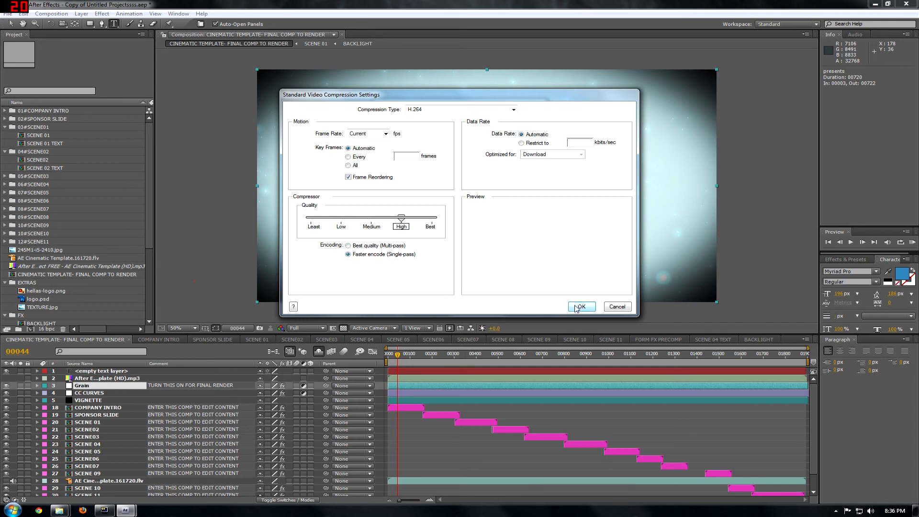
left_click(580, 306)
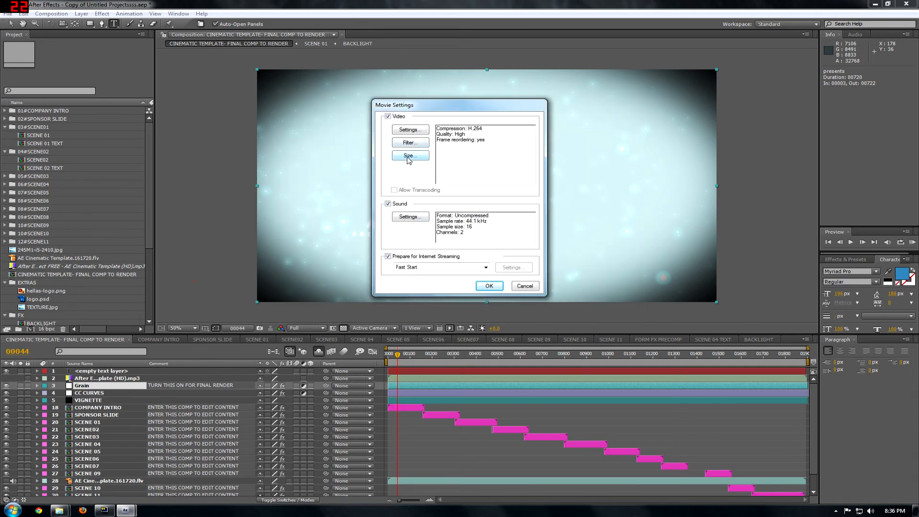
Set the export size to 1280 x 720 HD
left_click(420, 154)
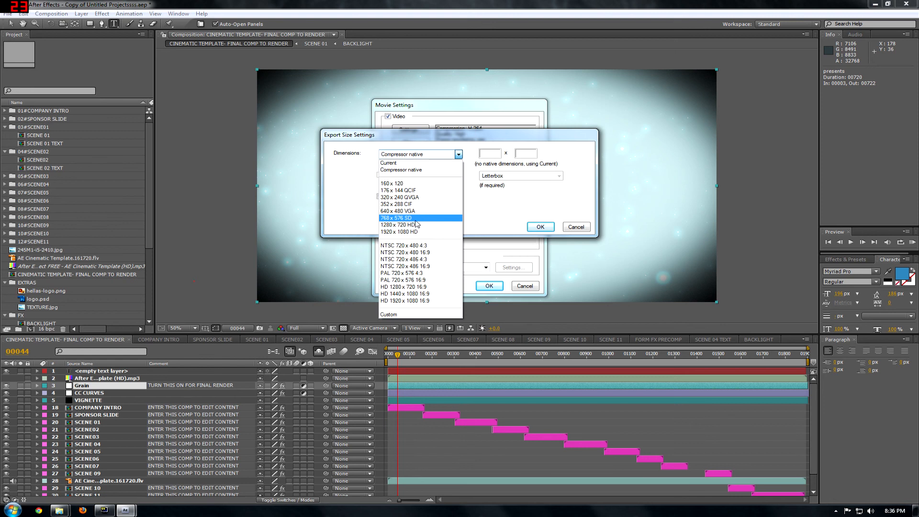
left_click(399, 224)
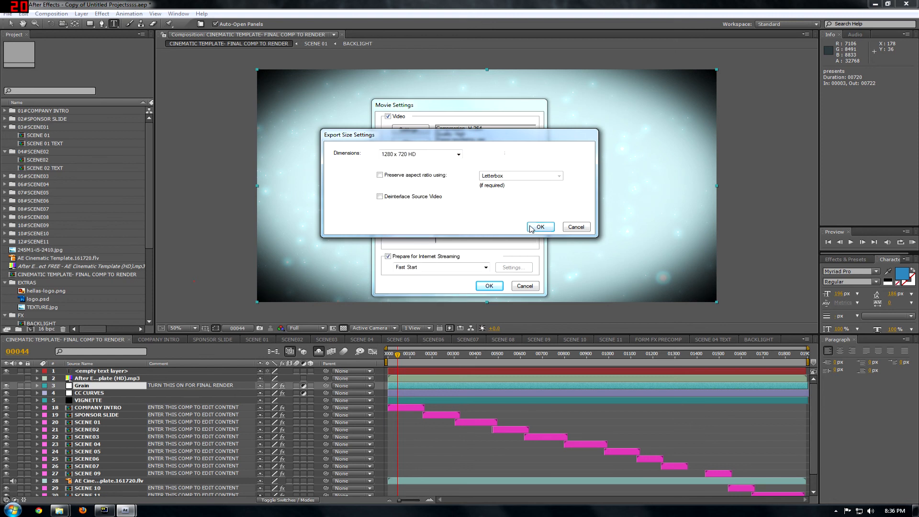
left_click(539, 227)
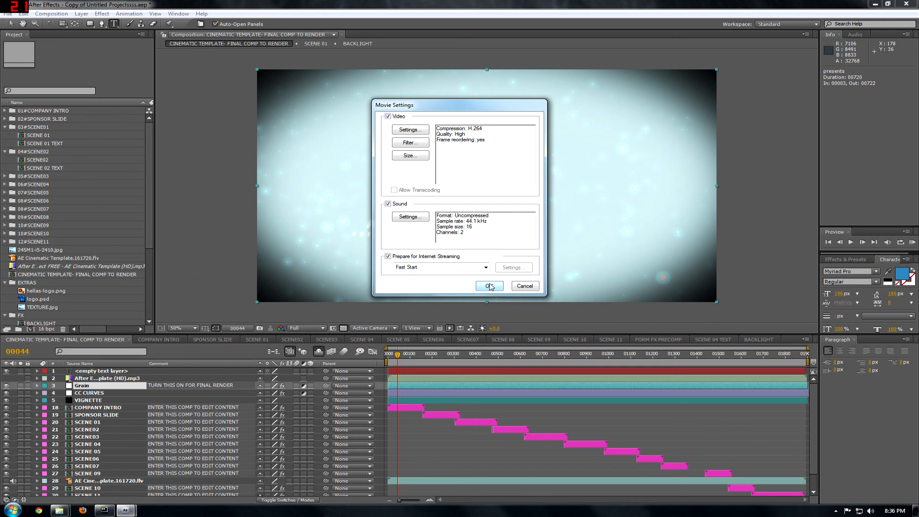
mouse_move(497, 254)
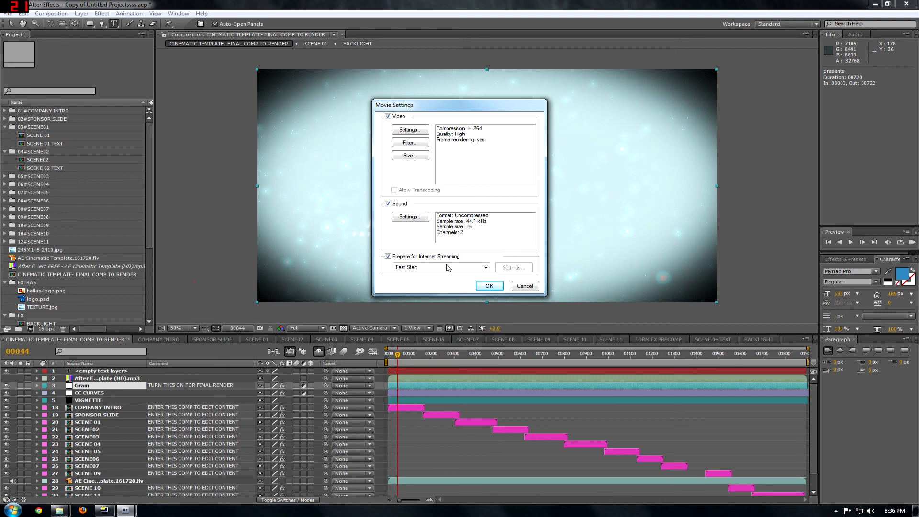
mouse_move(460, 247)
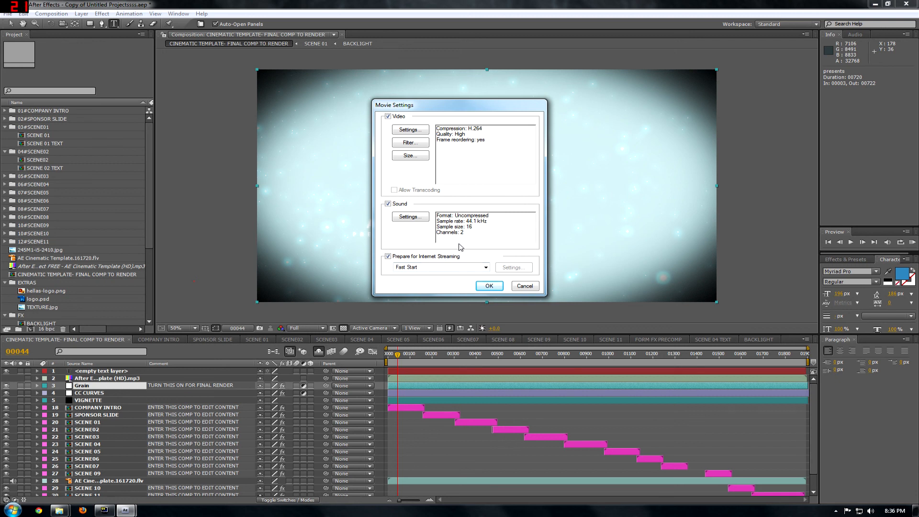